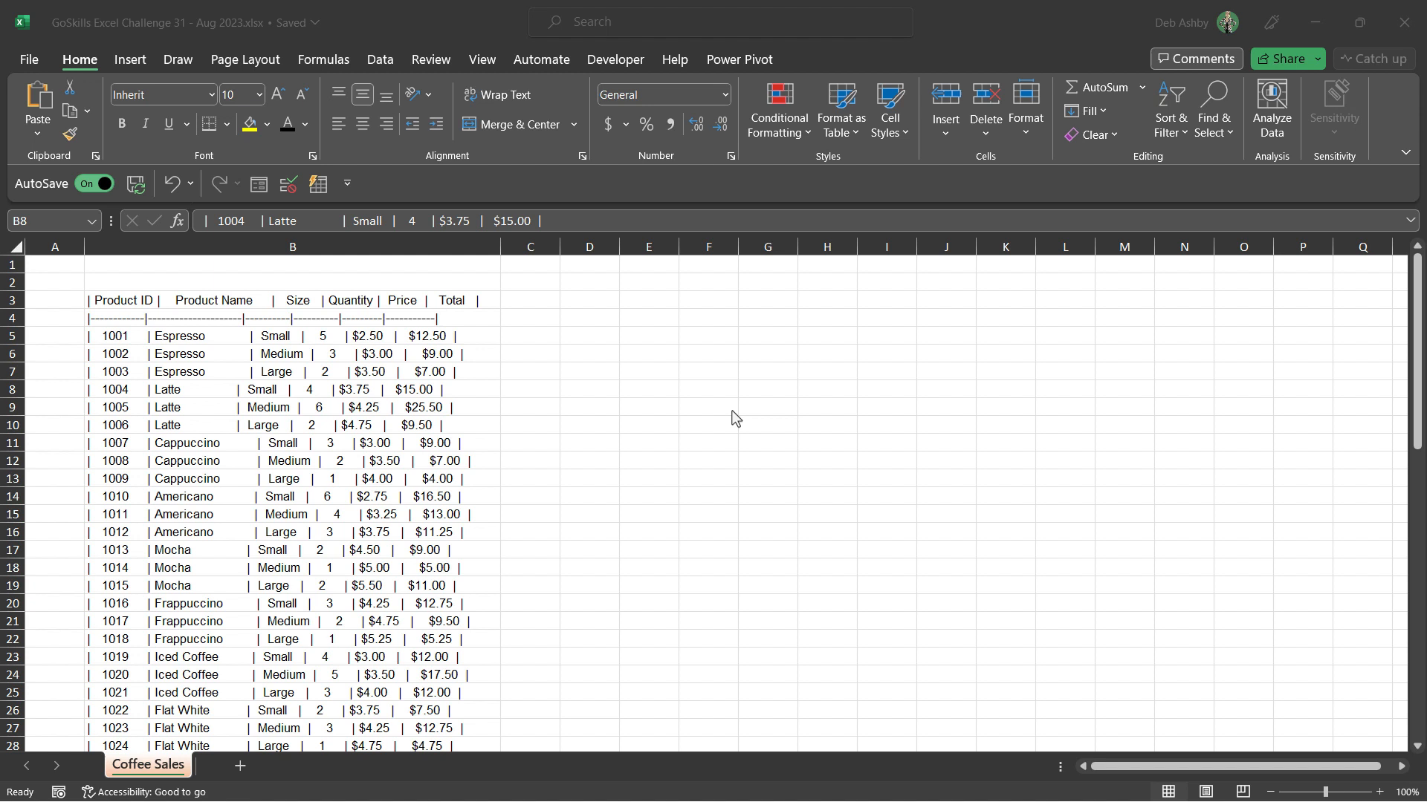
mouse_move(687, 414)
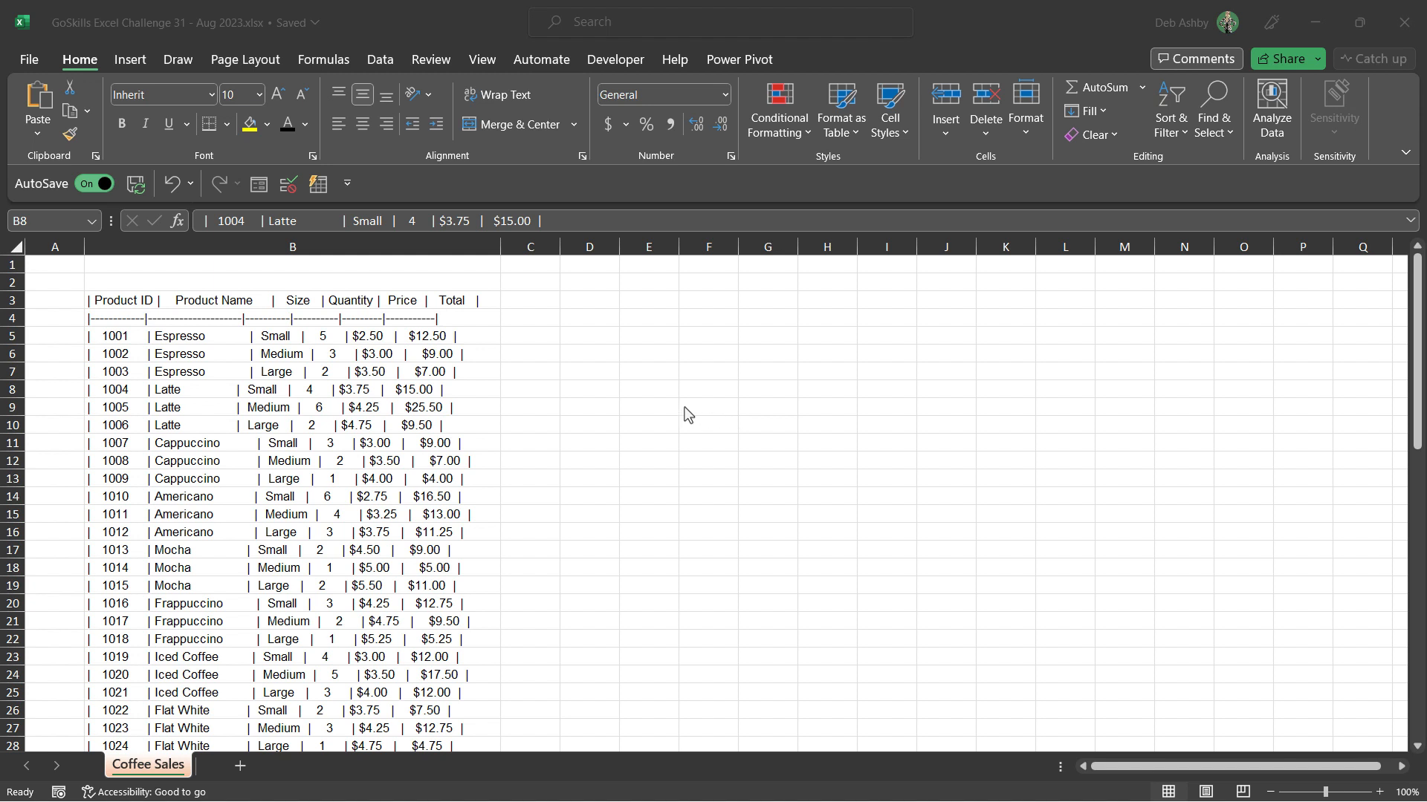
mouse_move(662, 407)
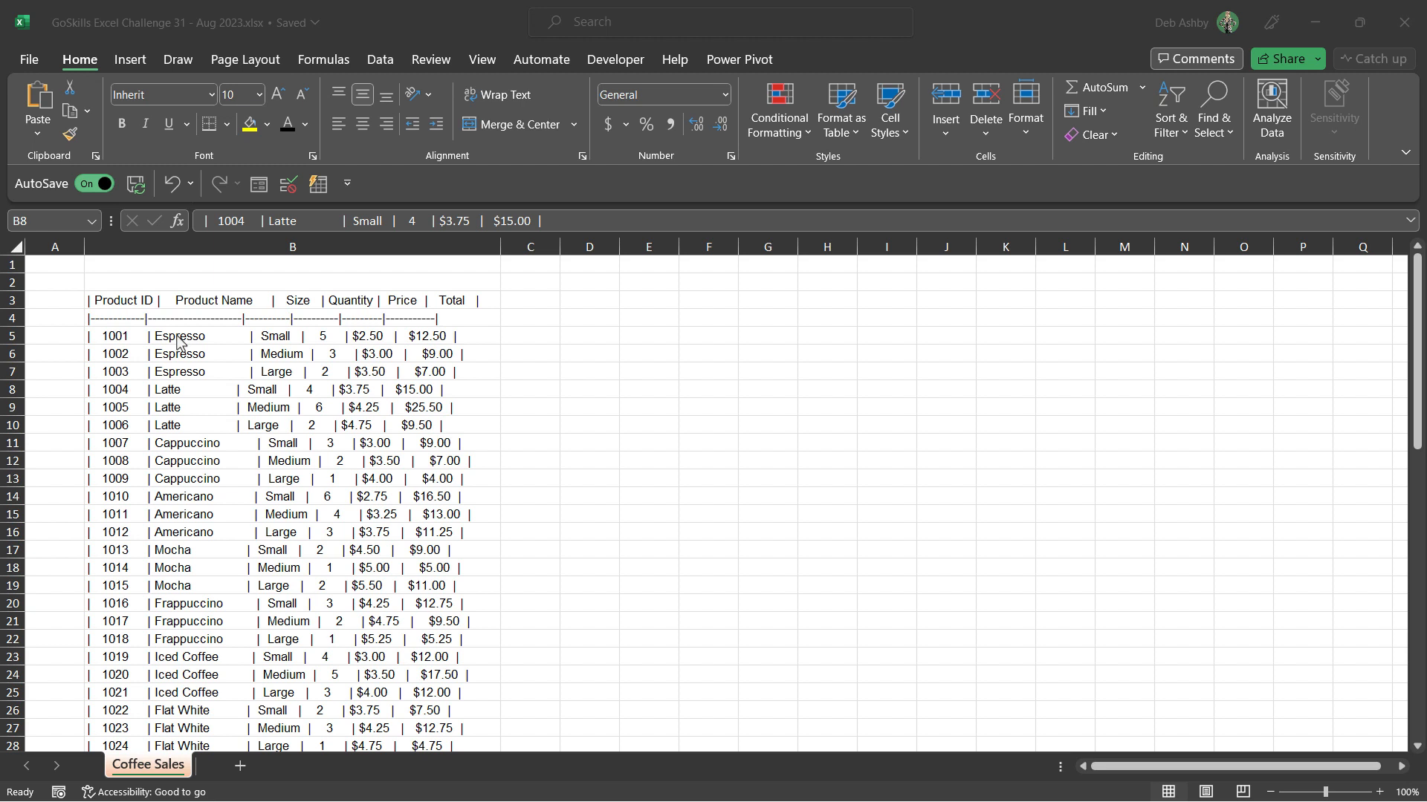
mouse_move(337, 251)
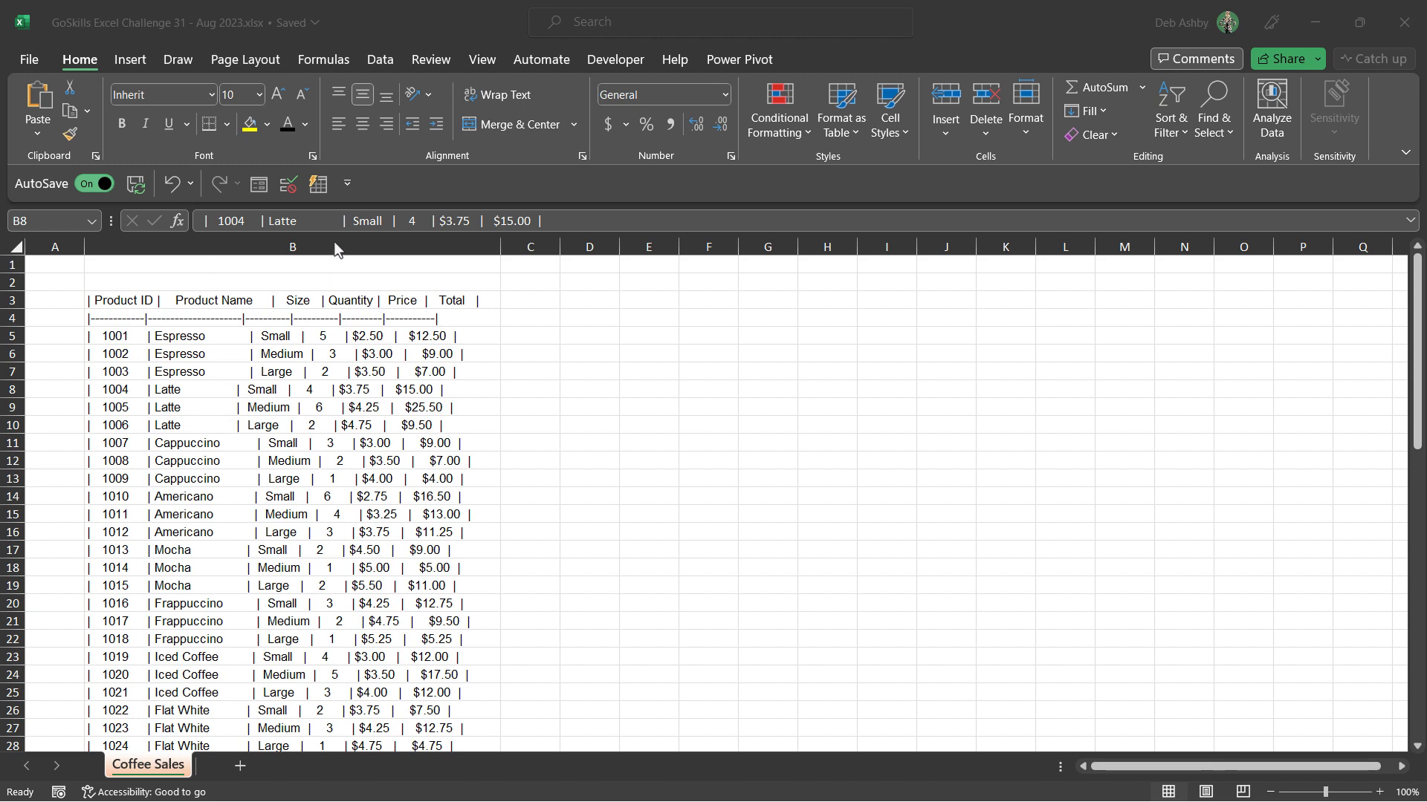
Inspect the raw data: all records in column B, dashed separator in row 4, first record in B5.
left_click(291, 247)
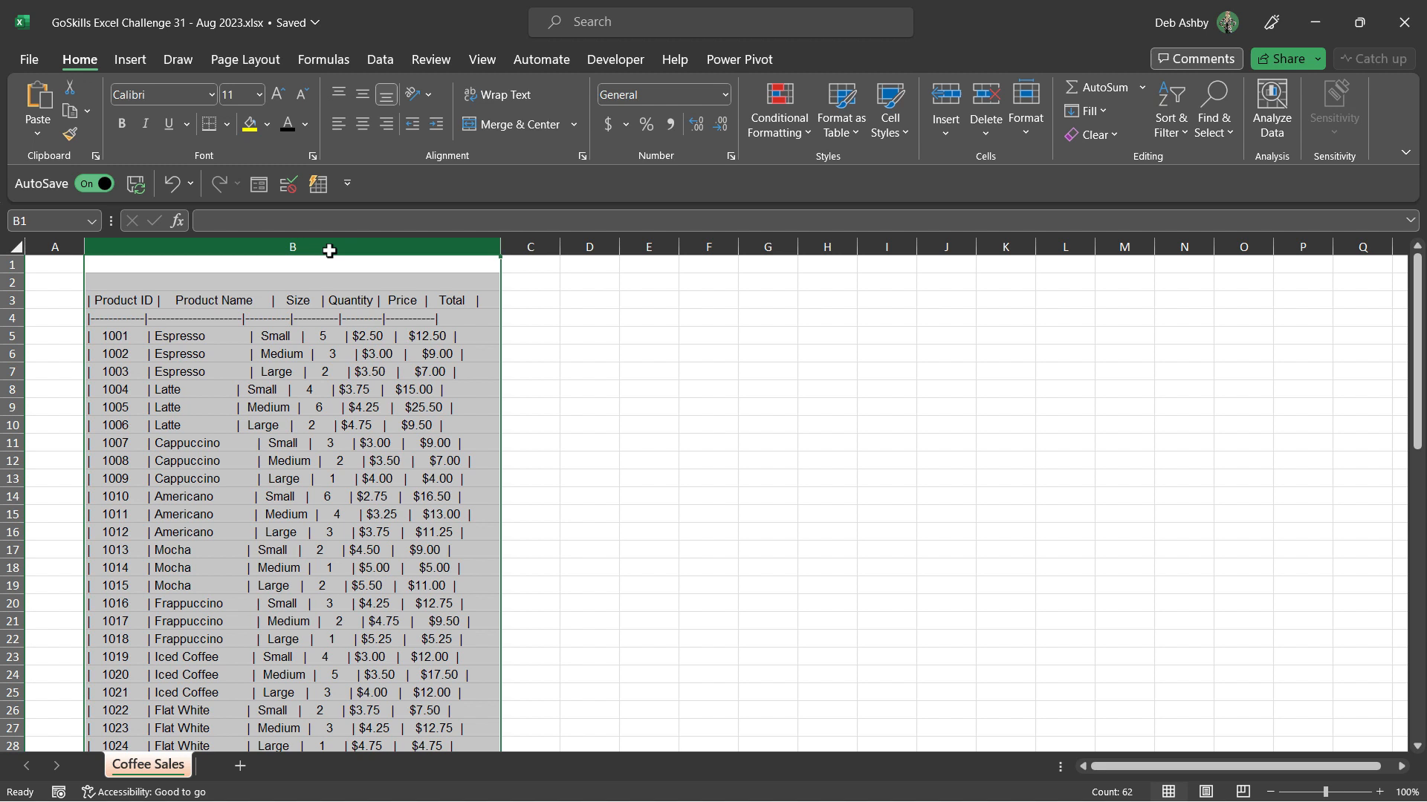
left_click(14, 317)
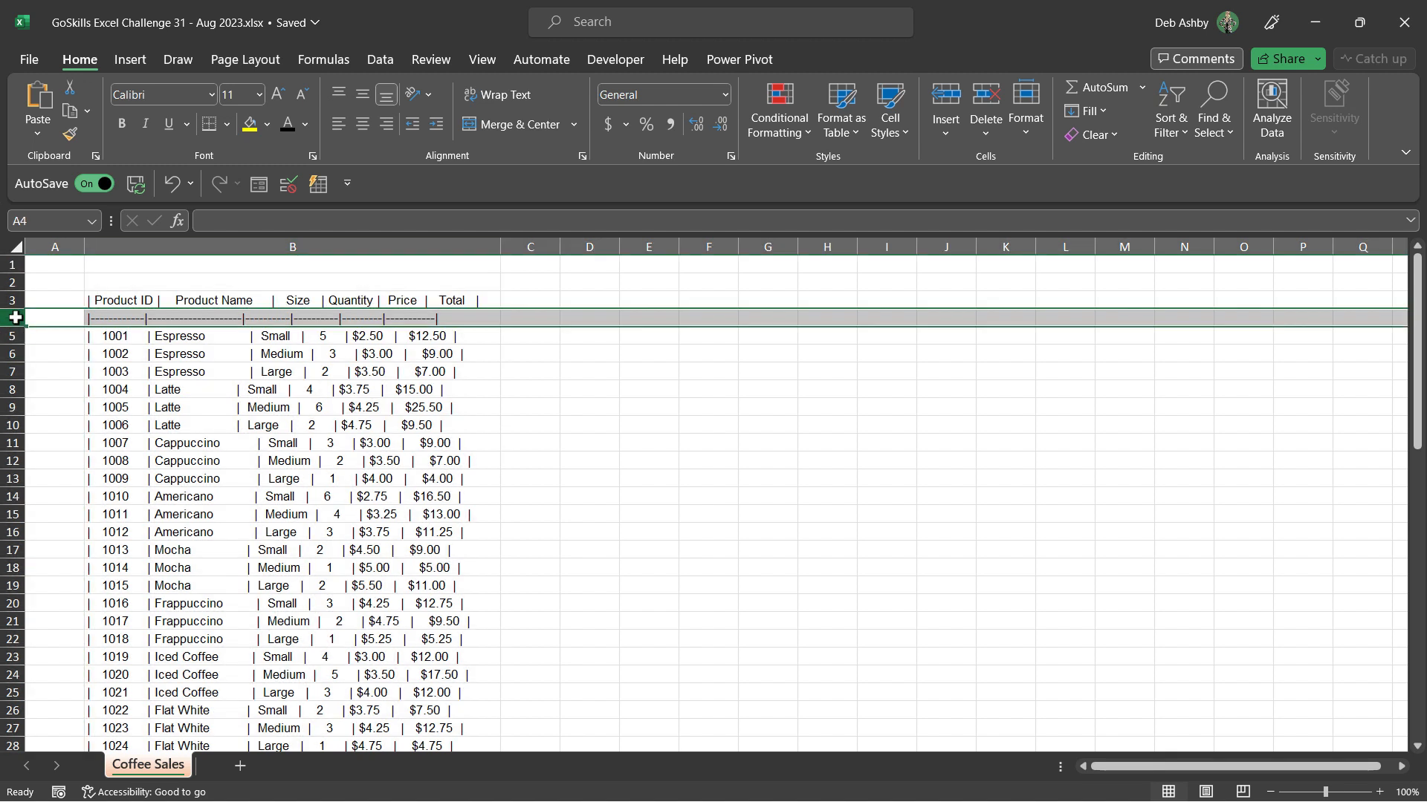
left_click(291, 336)
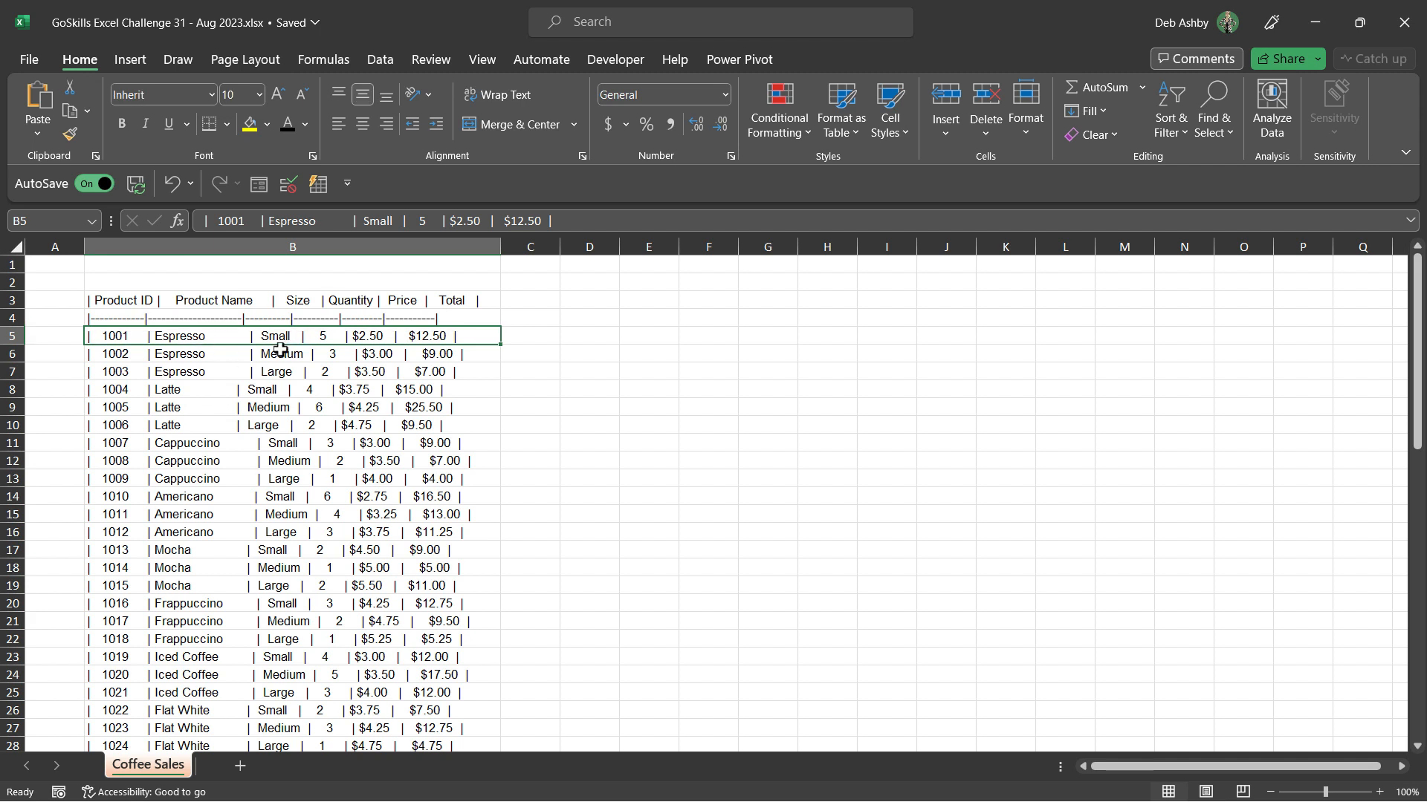
mouse_move(359, 358)
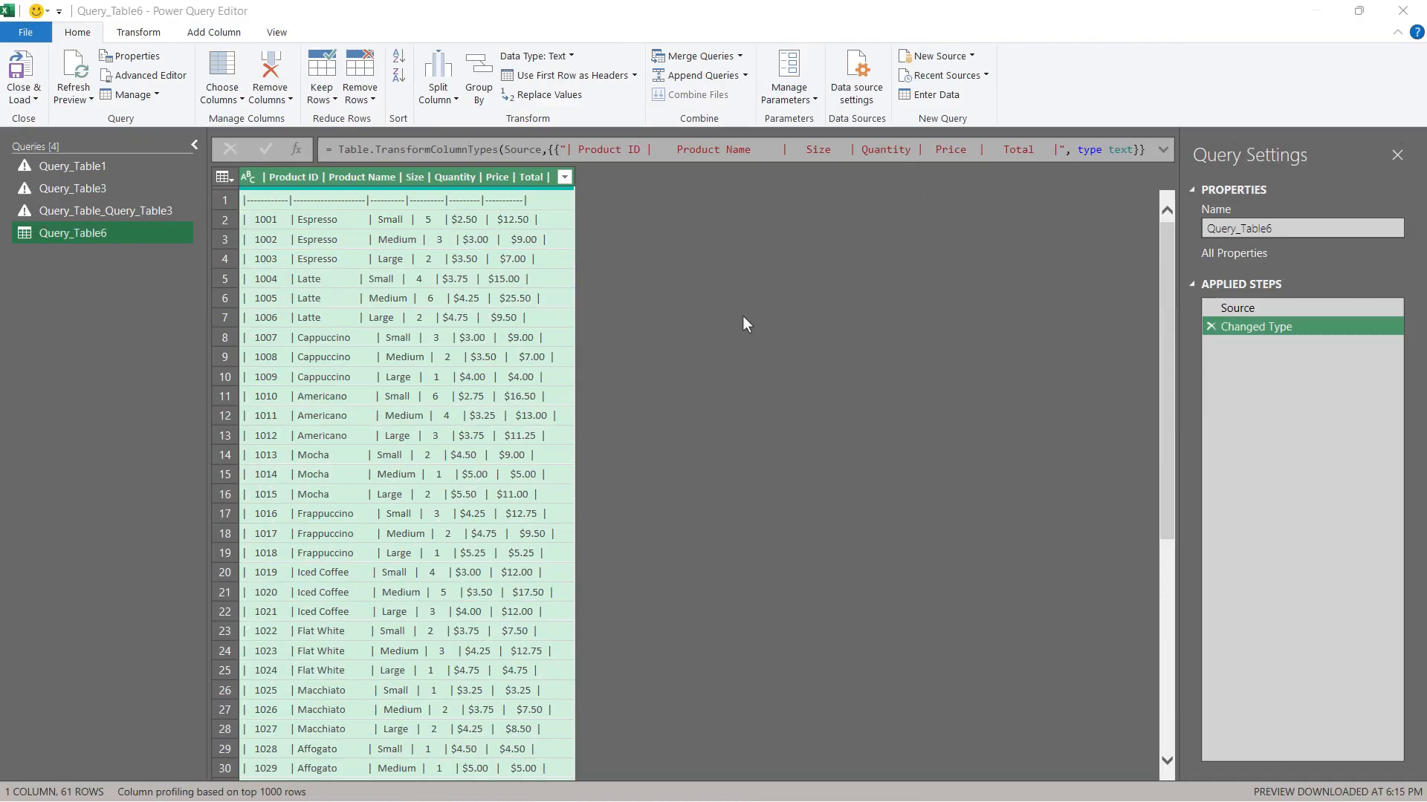
mouse_move(666, 296)
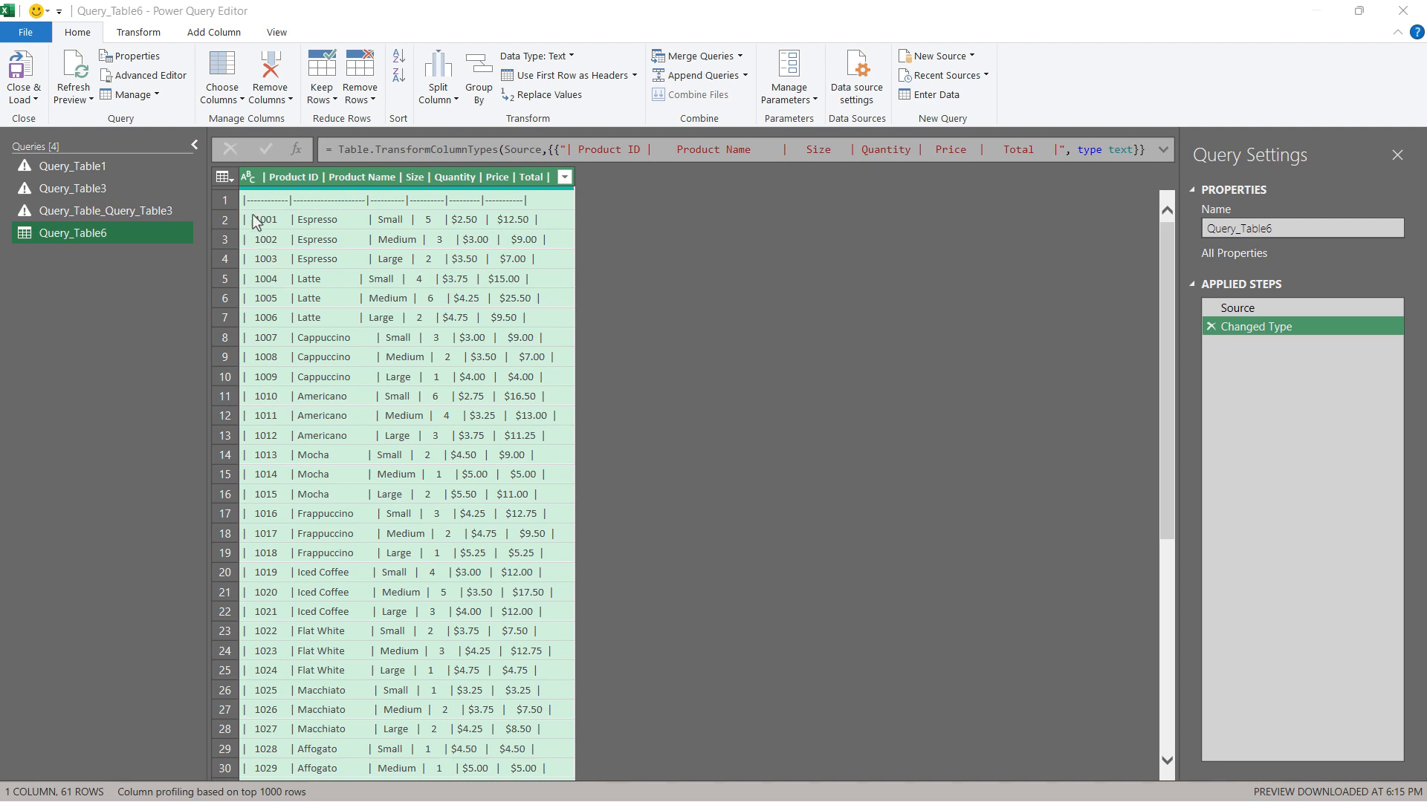
mouse_move(452, 331)
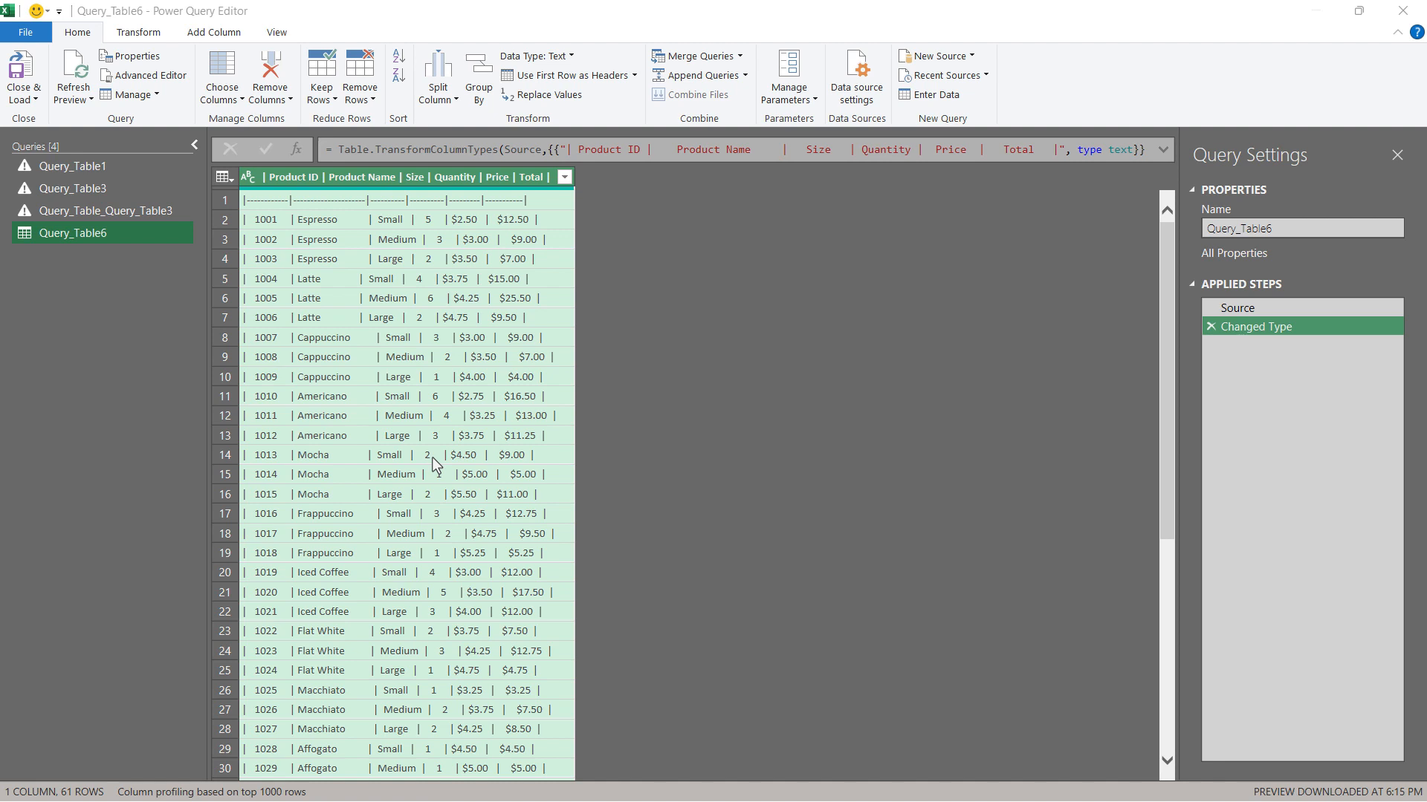
mouse_move(507, 489)
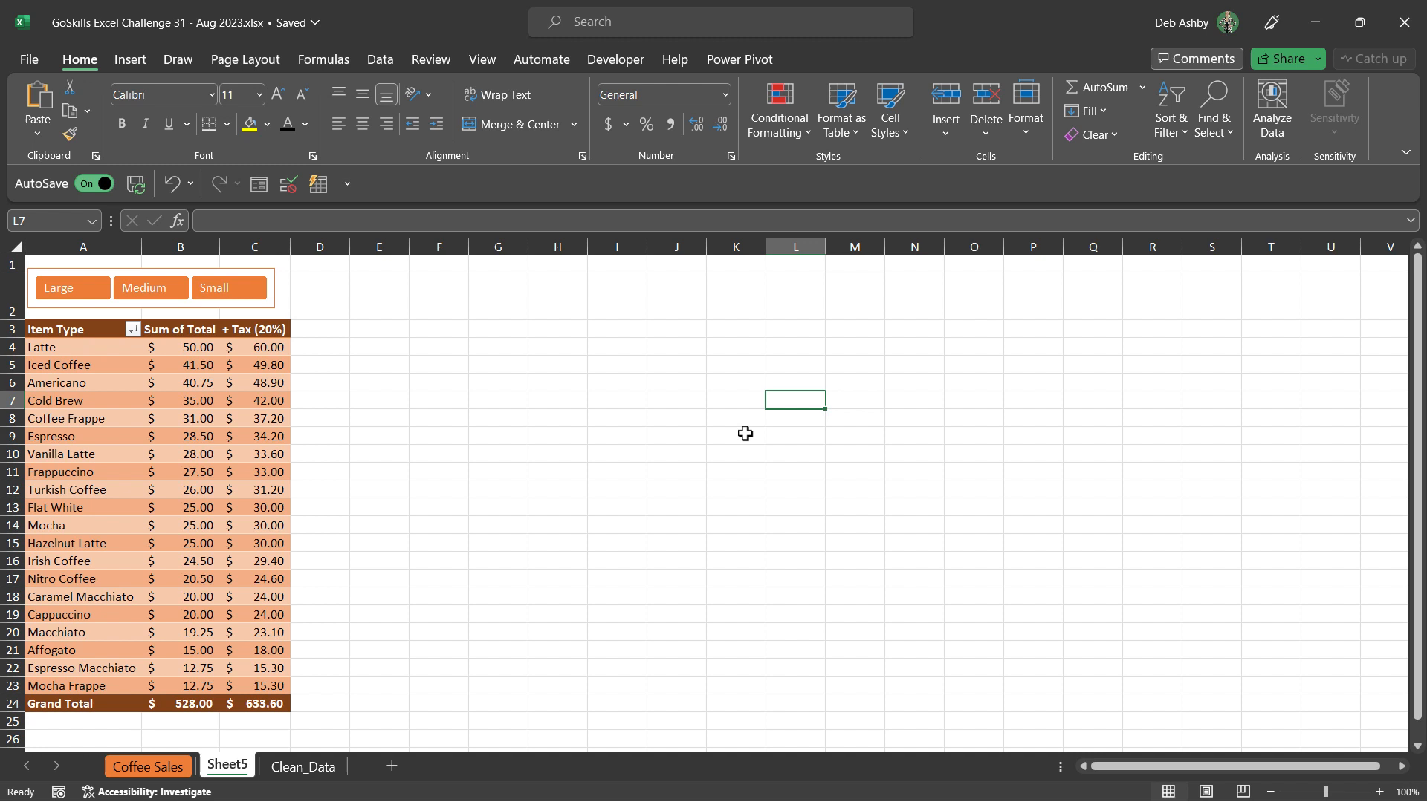
mouse_move(733, 442)
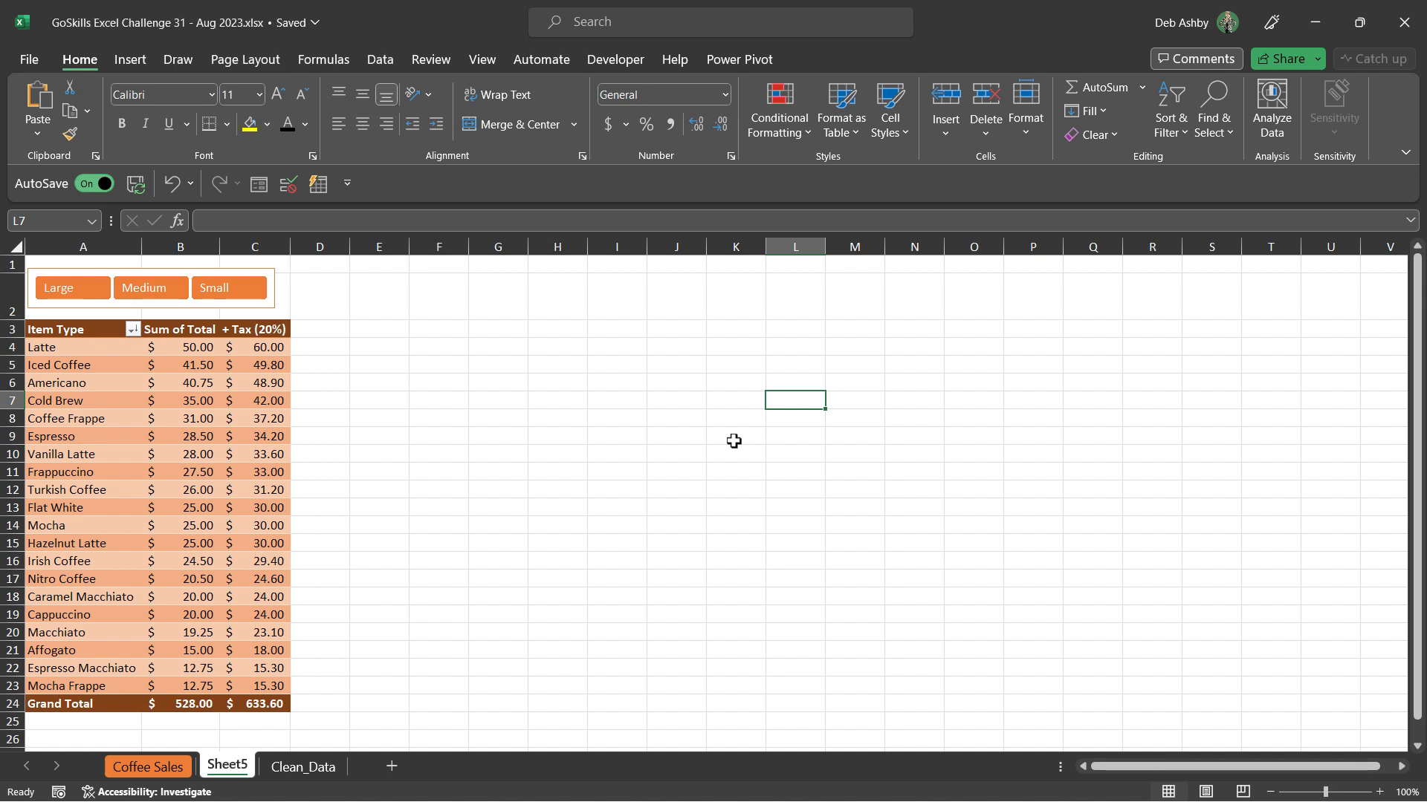
mouse_move(731, 444)
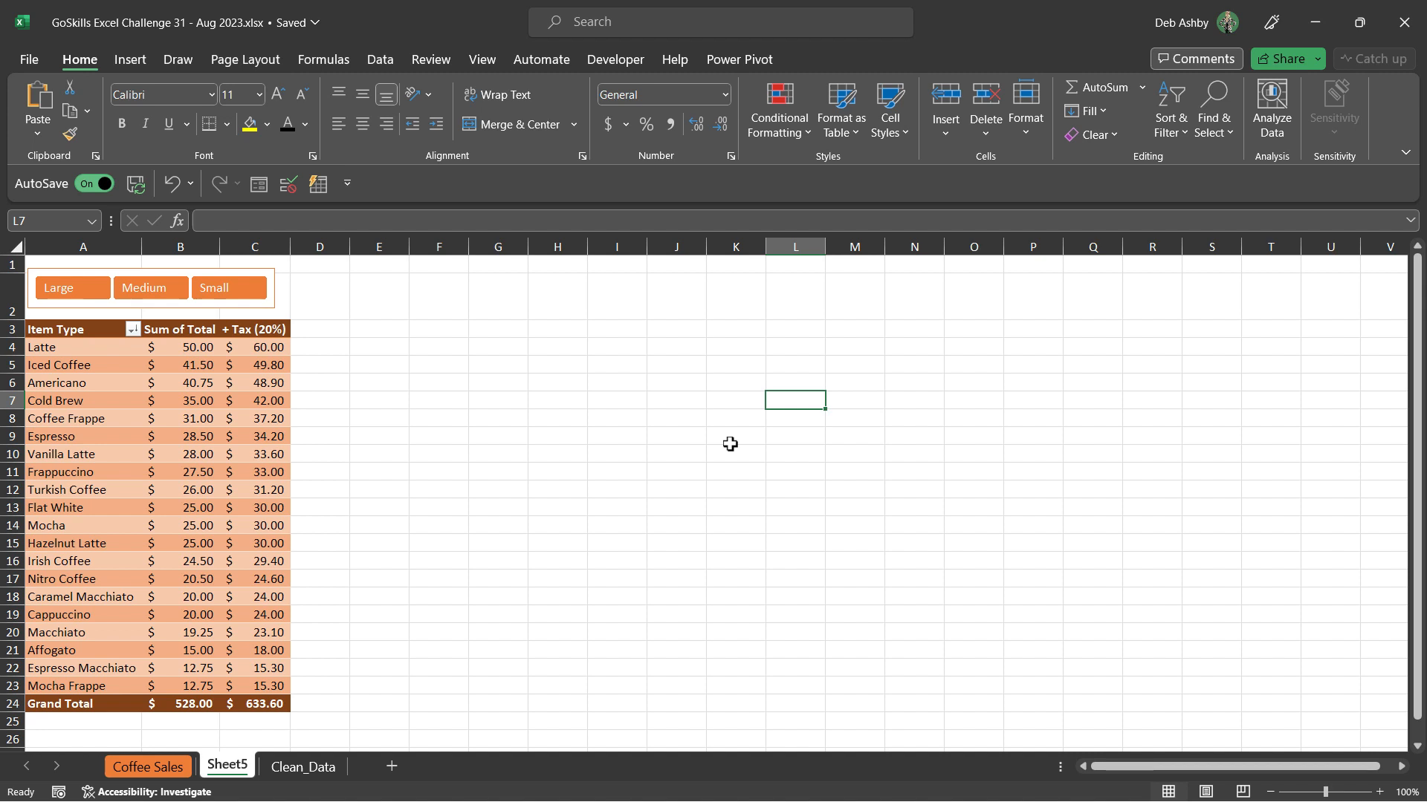
mouse_move(316, 304)
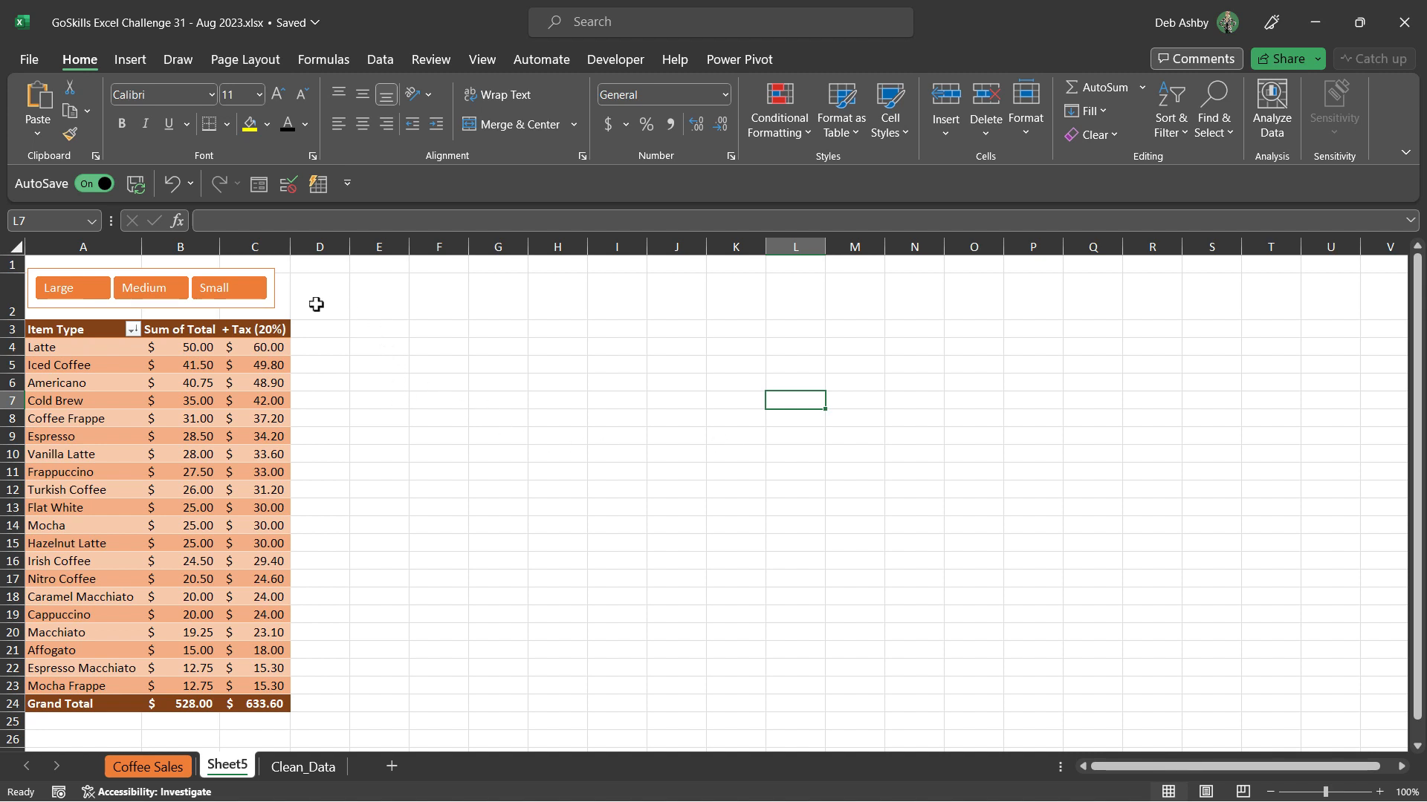
Filter the pivot to Medium in the Size slicer, totalling 186.75 and 224.10 with tax.
left_click(149, 288)
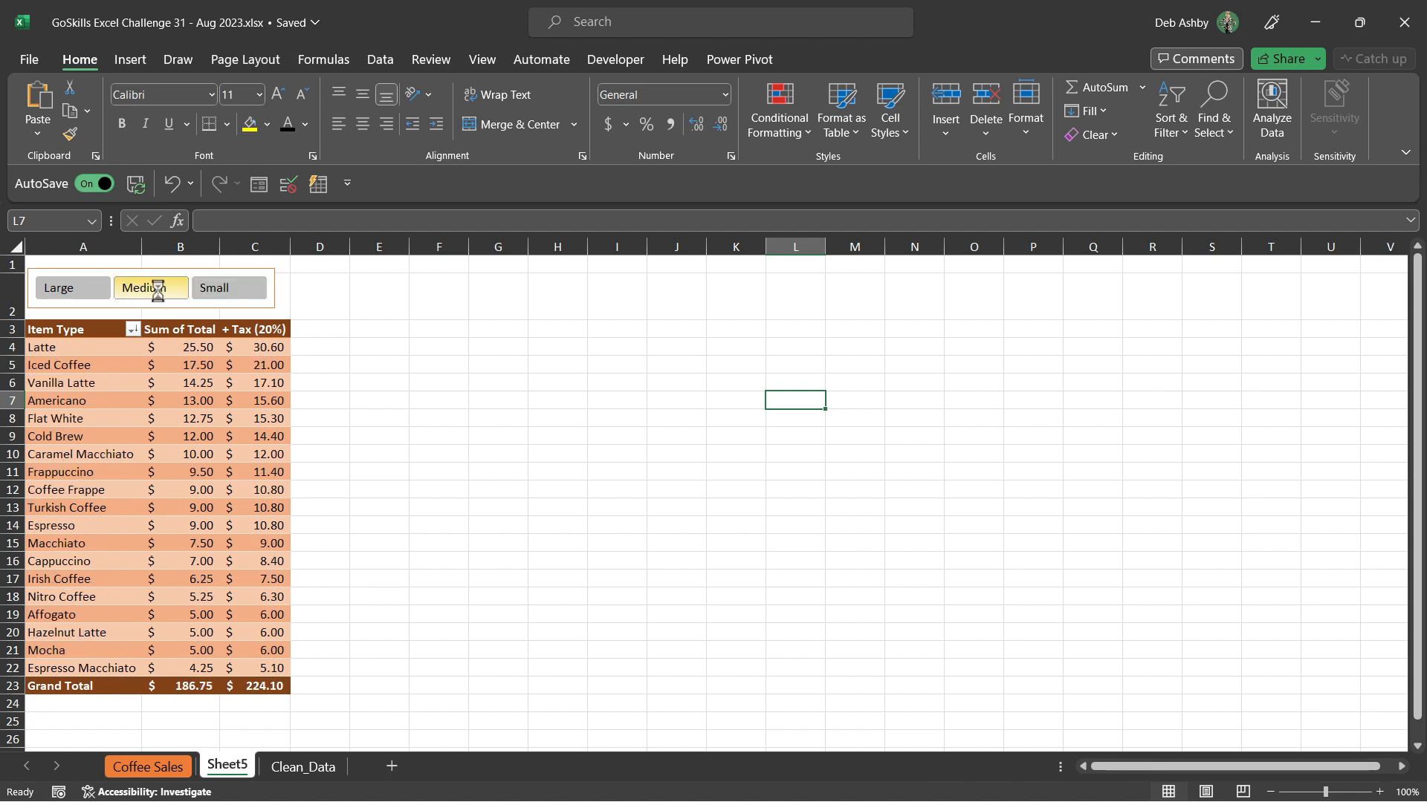
left_click(72, 288)
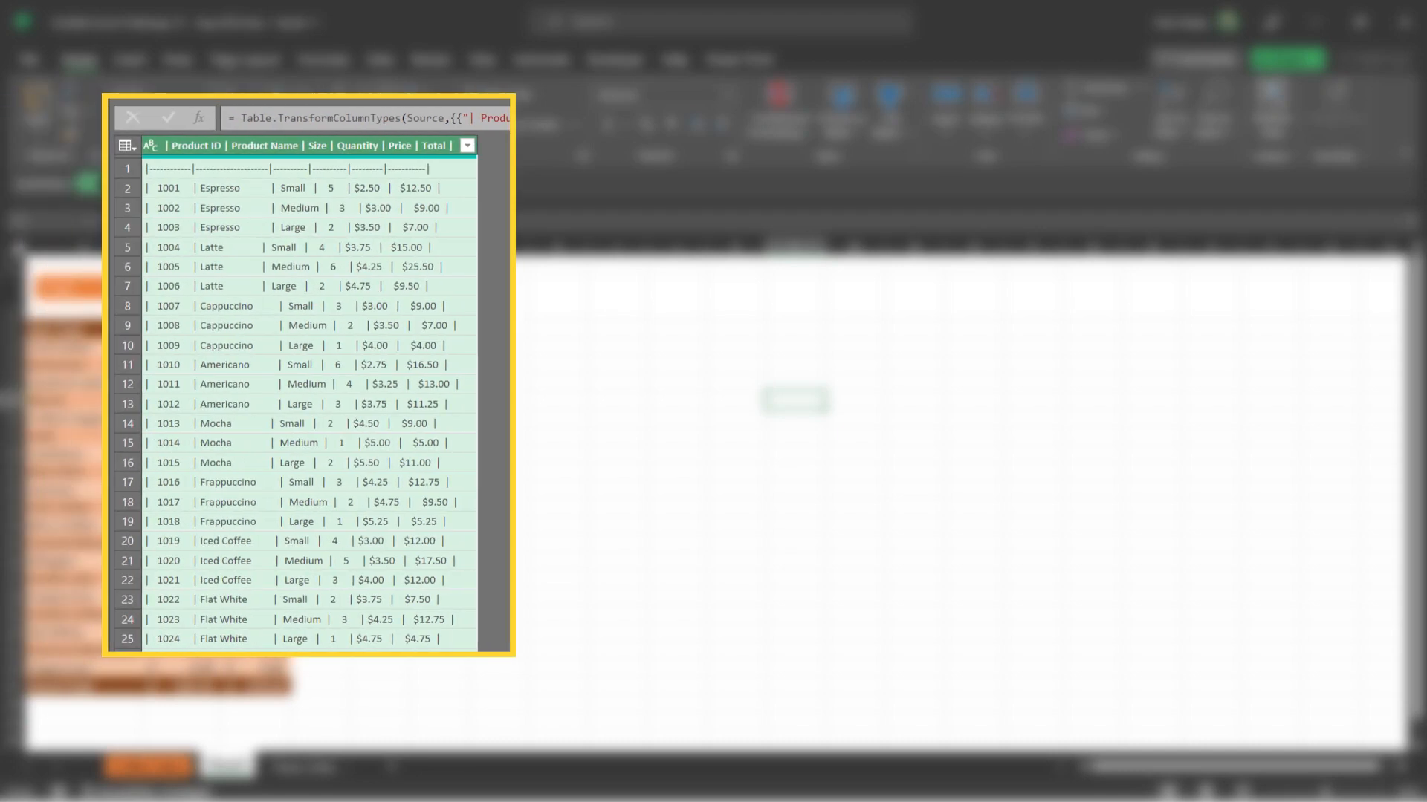
left_click(712, 701)
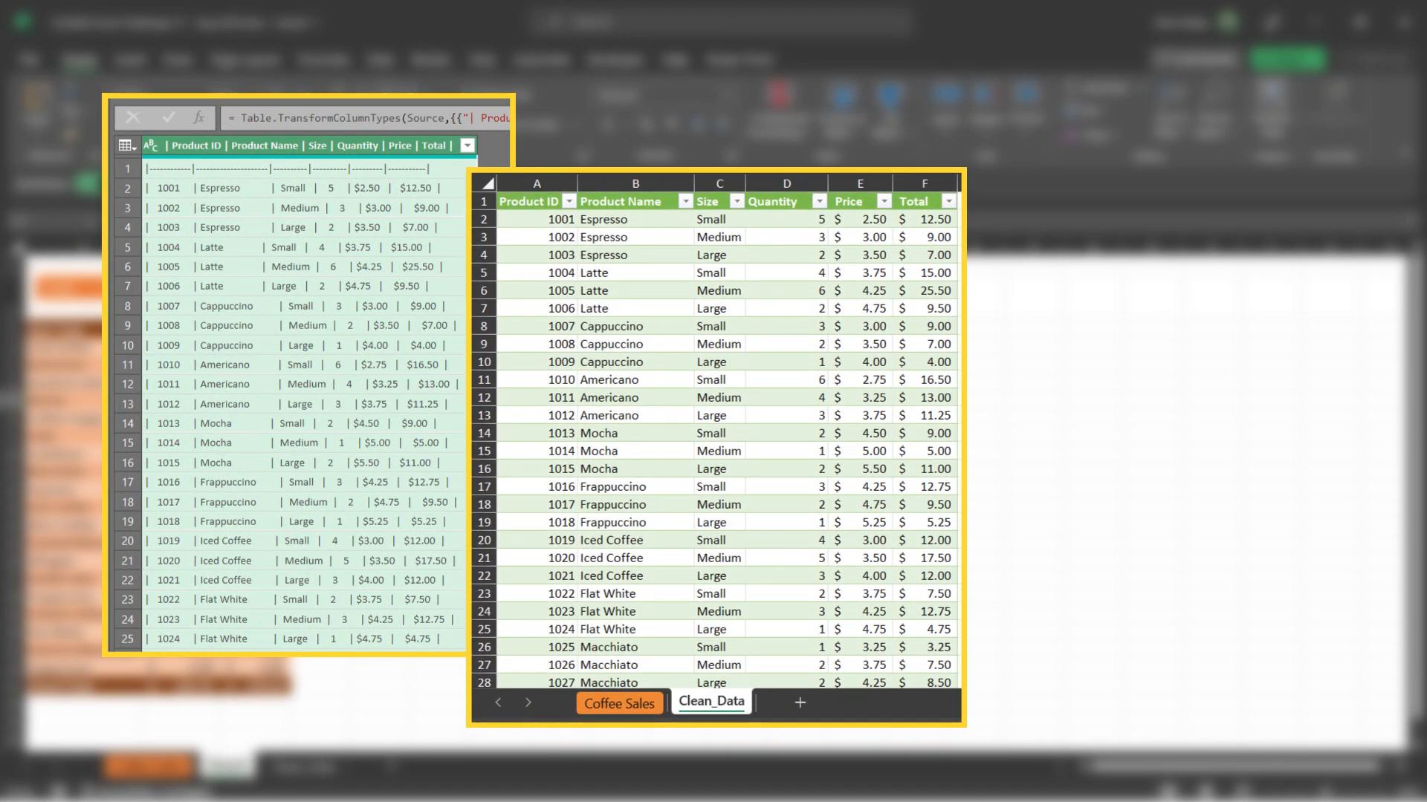